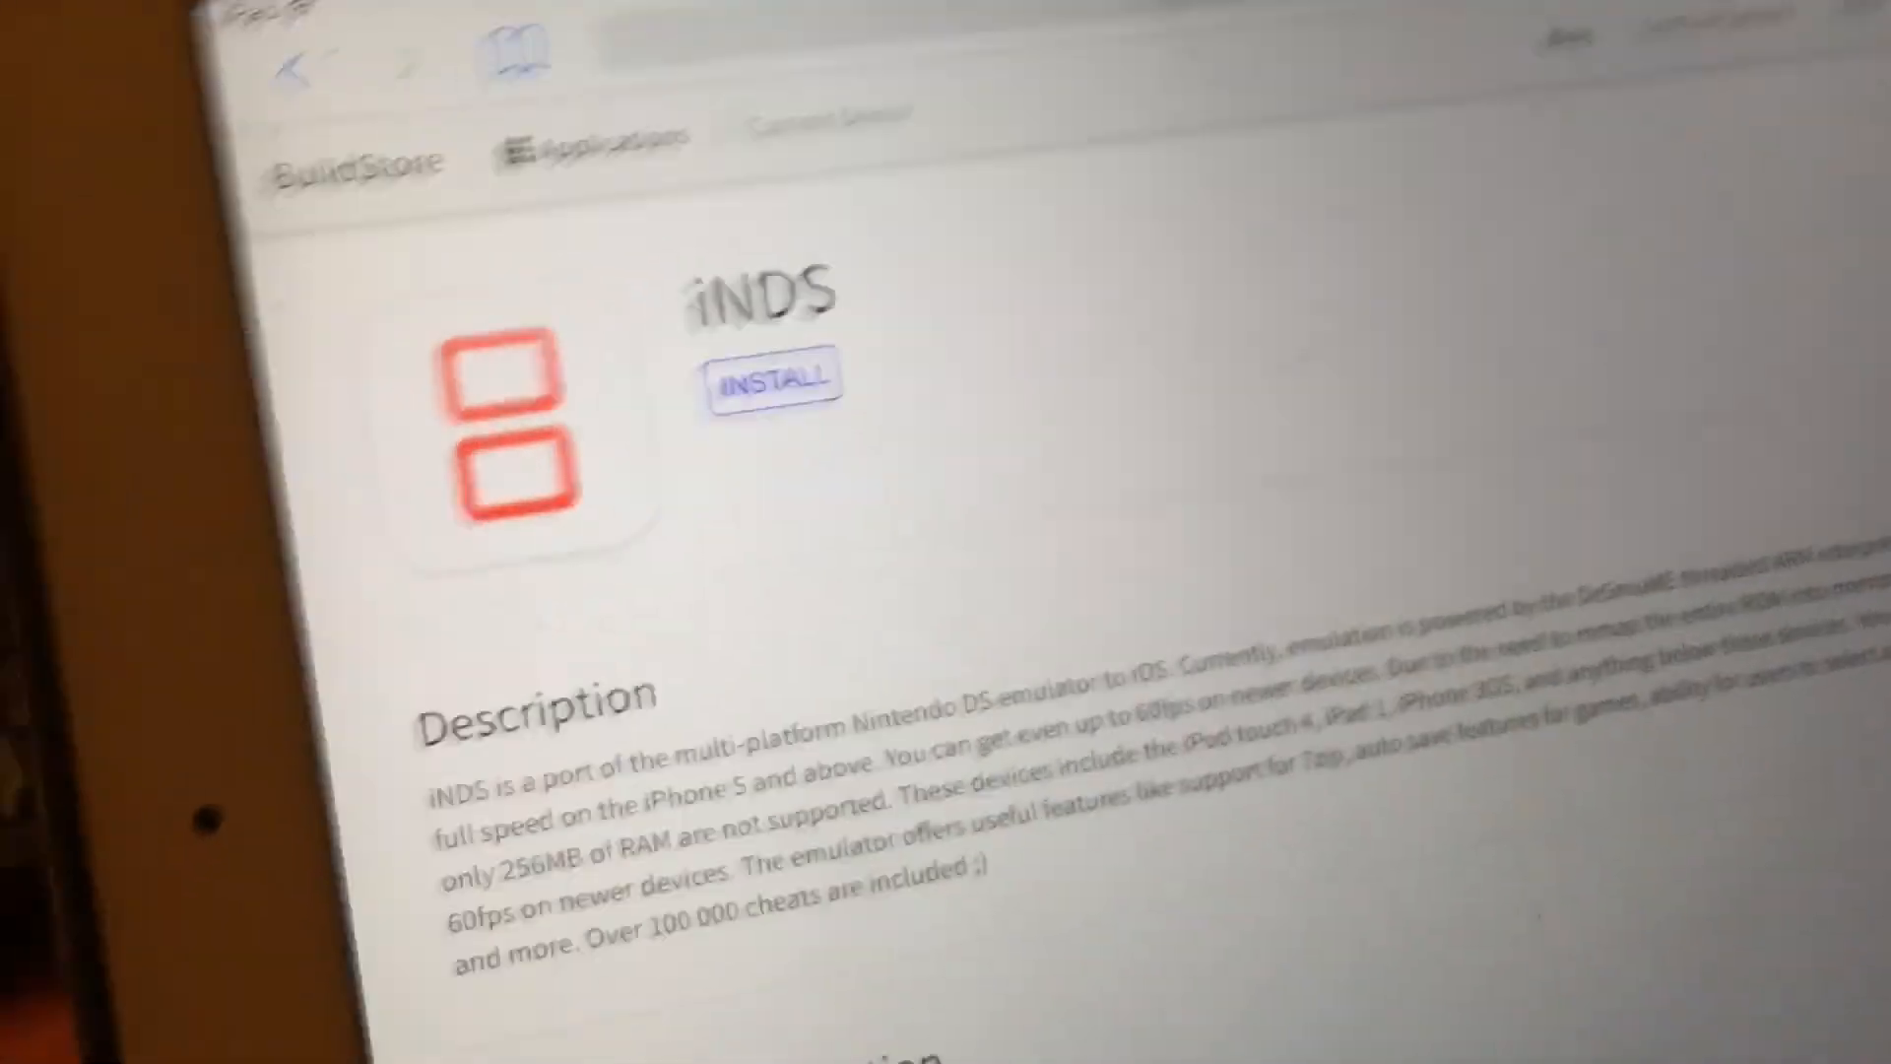
{"action": "scroll", "scroll_direction": "down", "scroll_amount": 3}
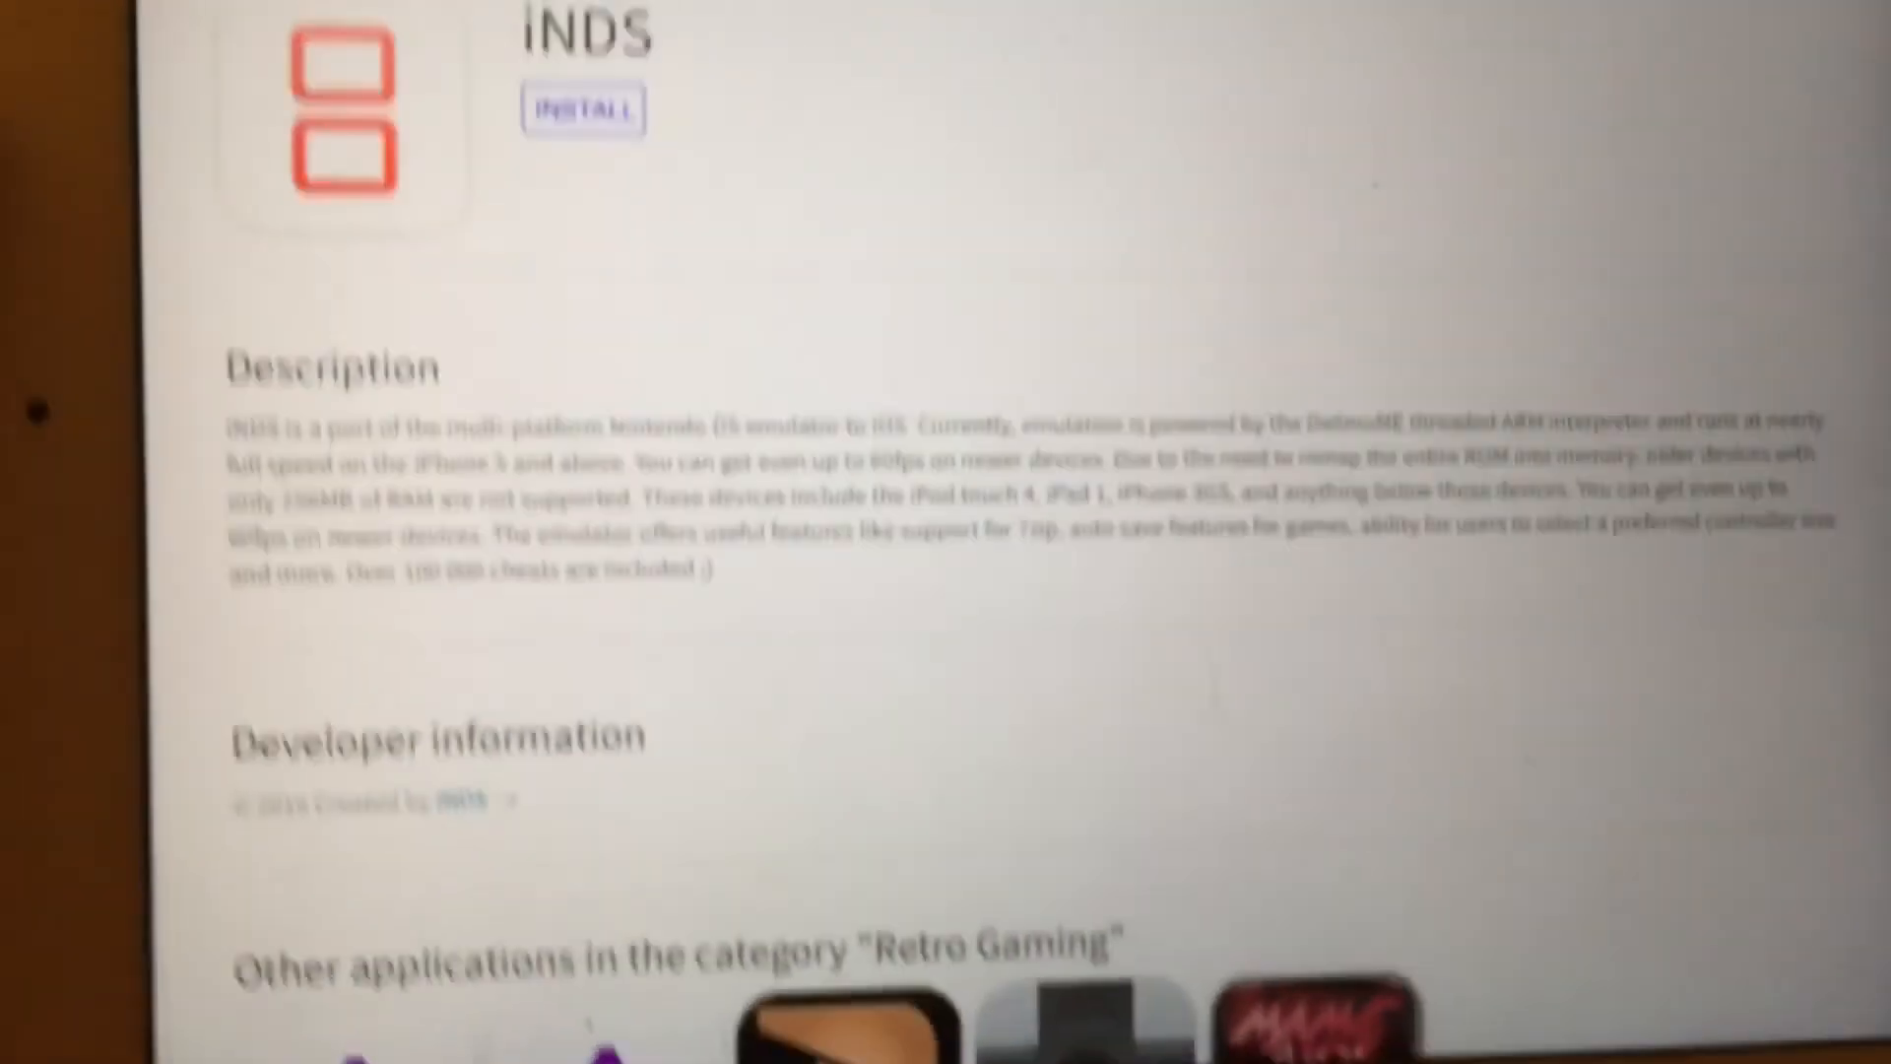